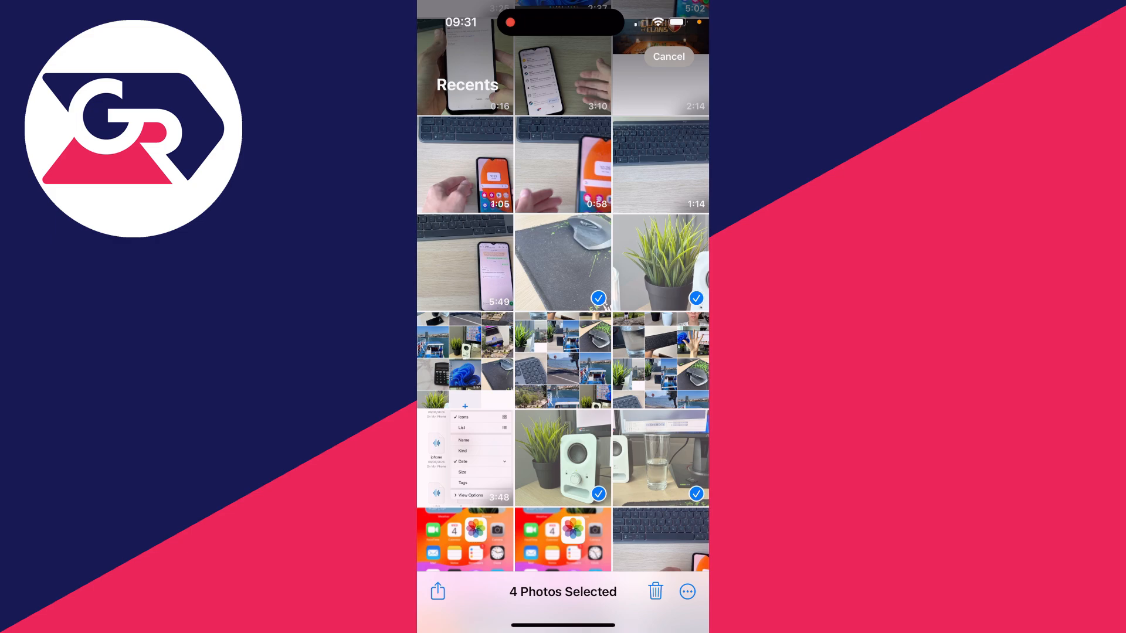
Hide the four selected Recents photos through the More menu and confirm
click(687, 592)
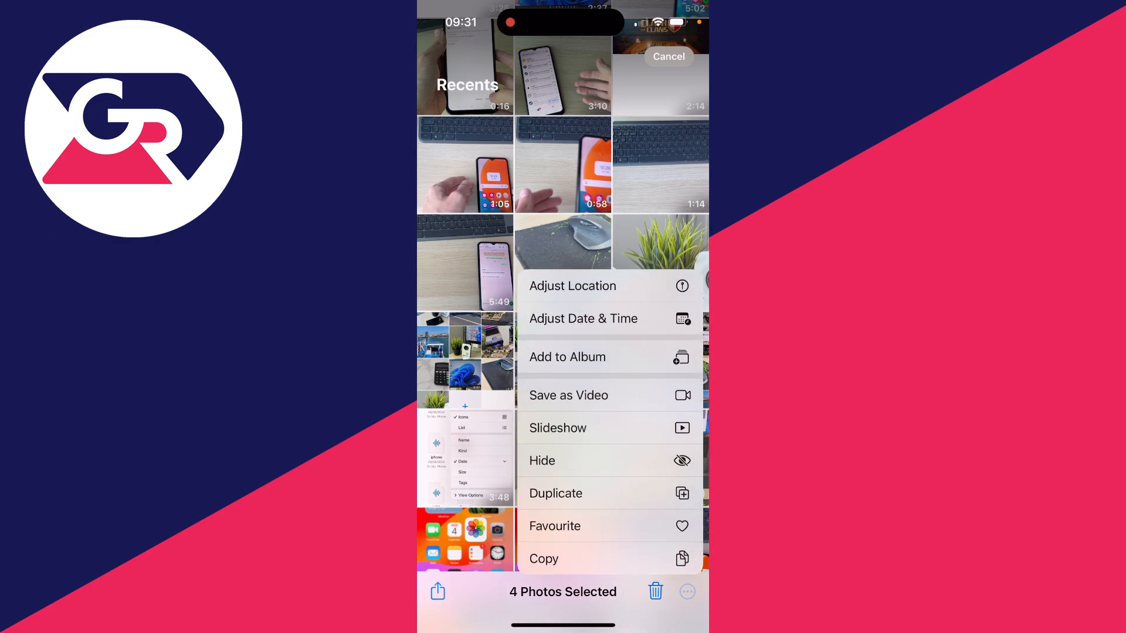
click(542, 460)
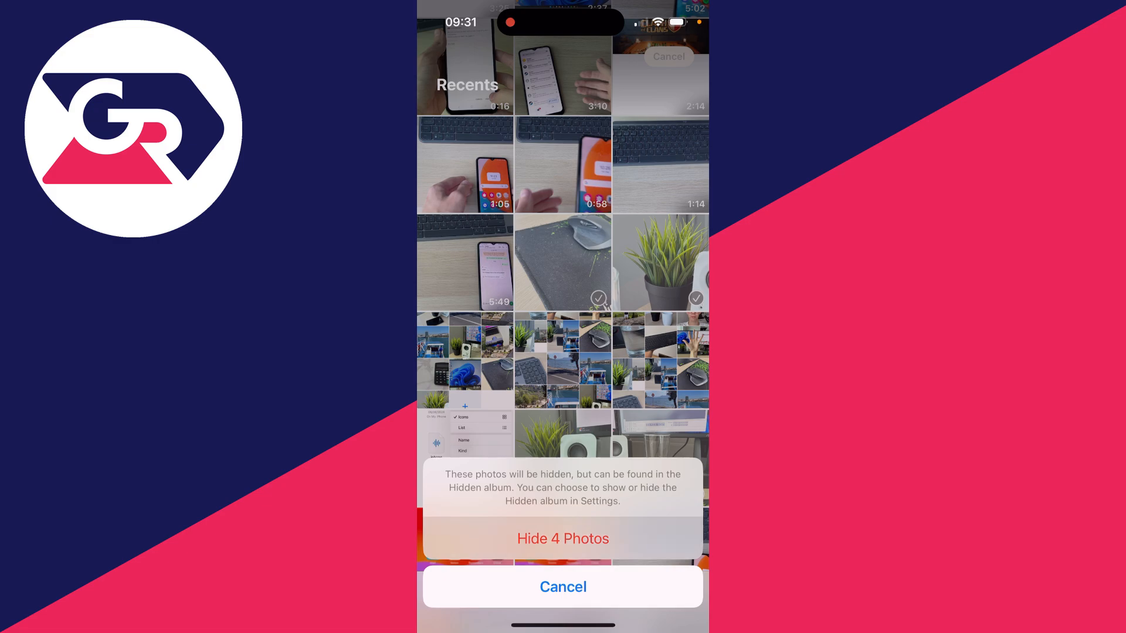
click(563, 538)
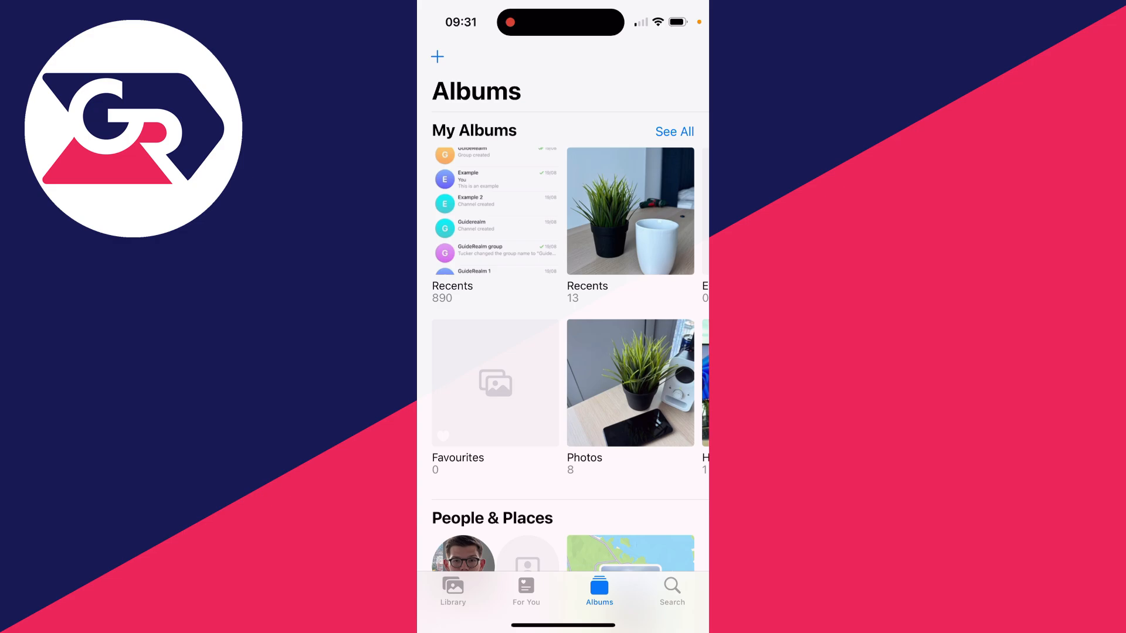
Scroll the Albums overview down to Utilities to reveal the locked Hidden album
scroll(down, 3)
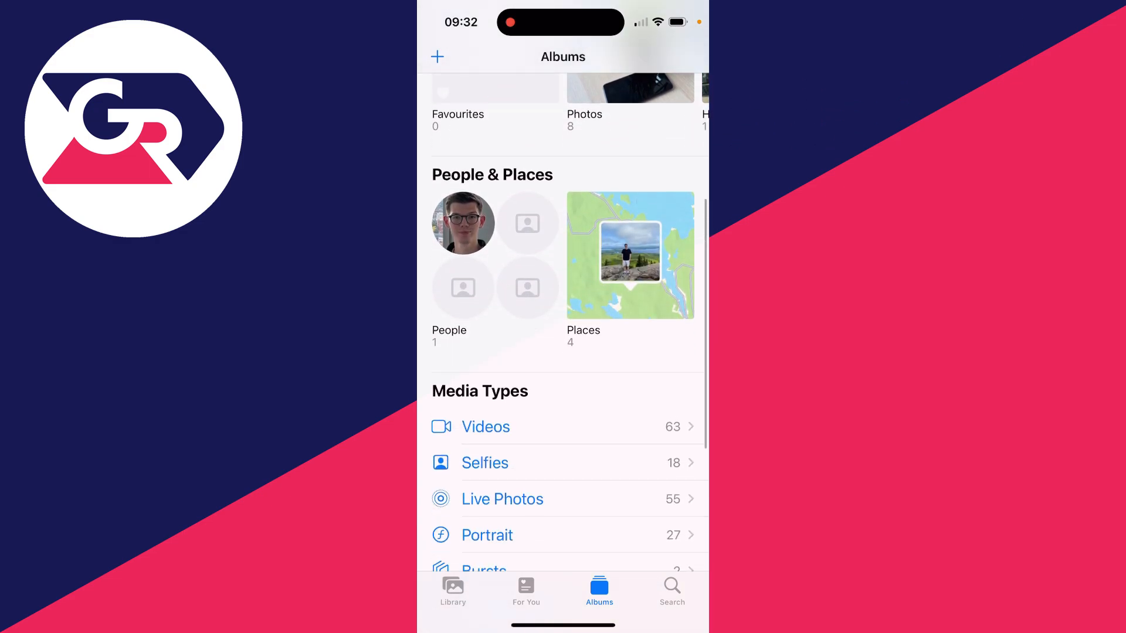
scroll(down, 3)
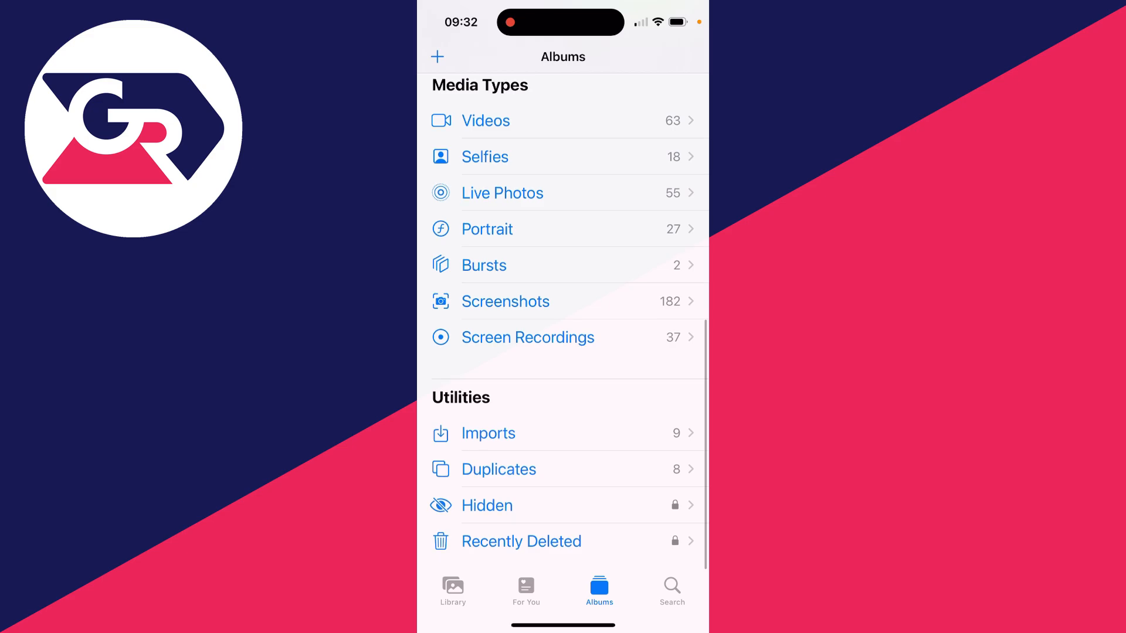
Open the Hidden album and show the actions menu with Unhide for three selected photos
click(487, 505)
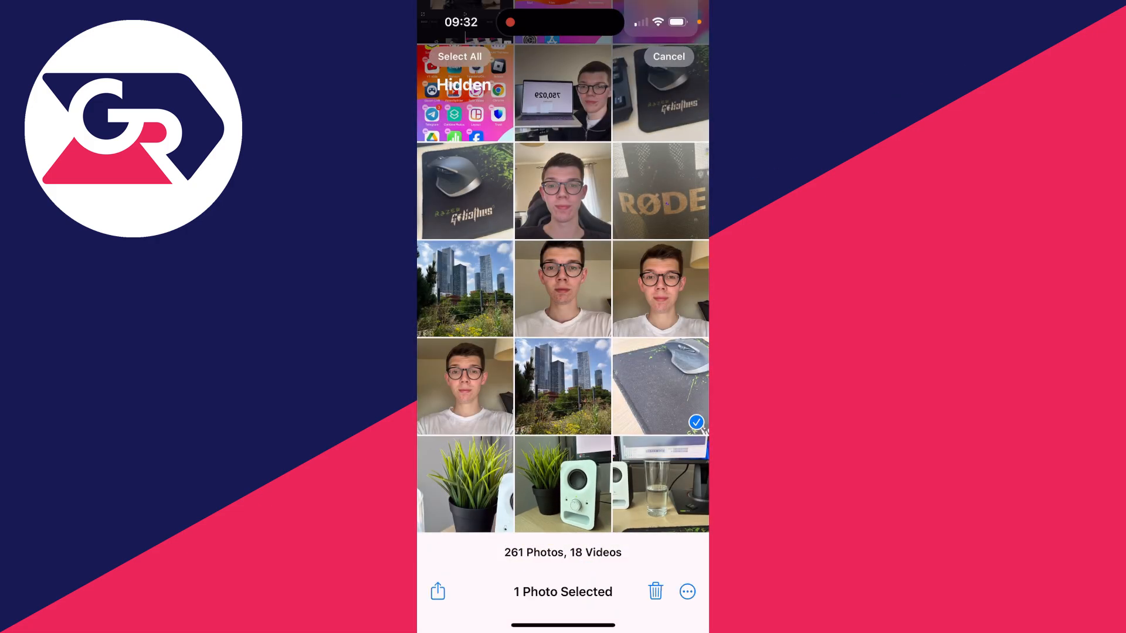
click(686, 591)
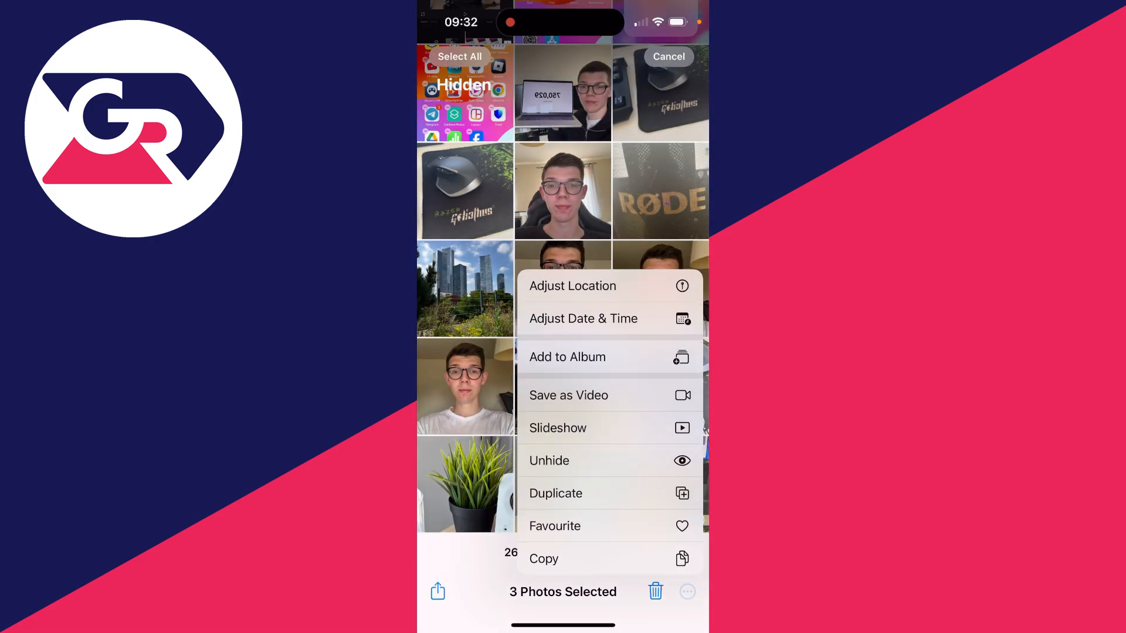